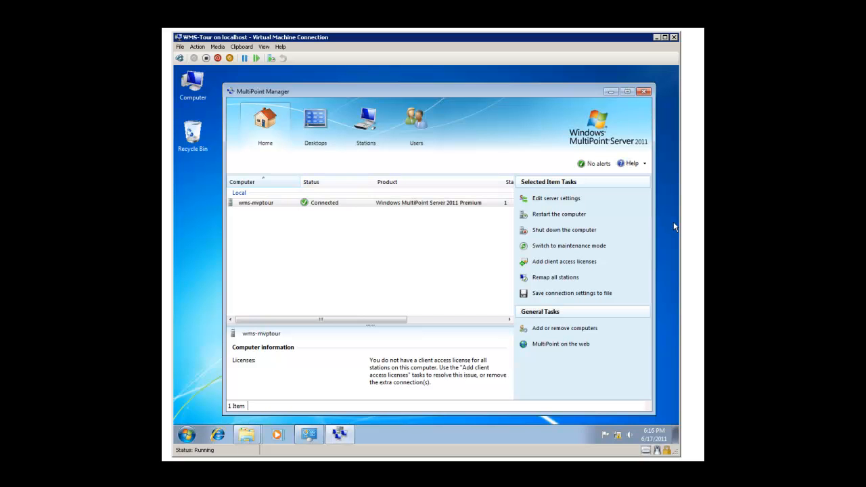
{"action": "mouse_move", "coordinate": [611, 92]}
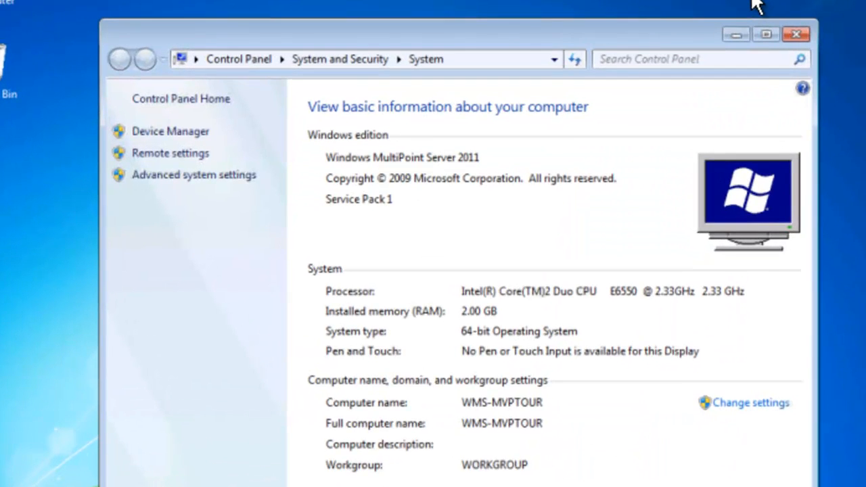
{"action": "mouse_move", "coordinate": [490, 328]}
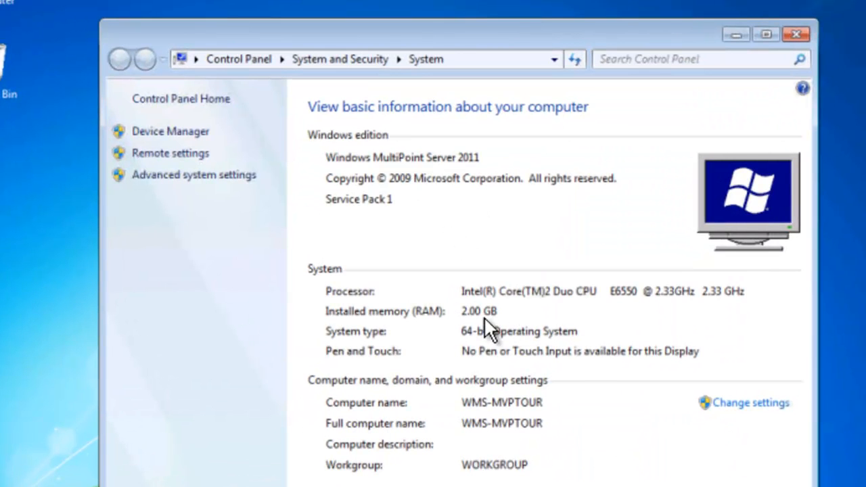
{"action": "mouse_move", "coordinate": [517, 341]}
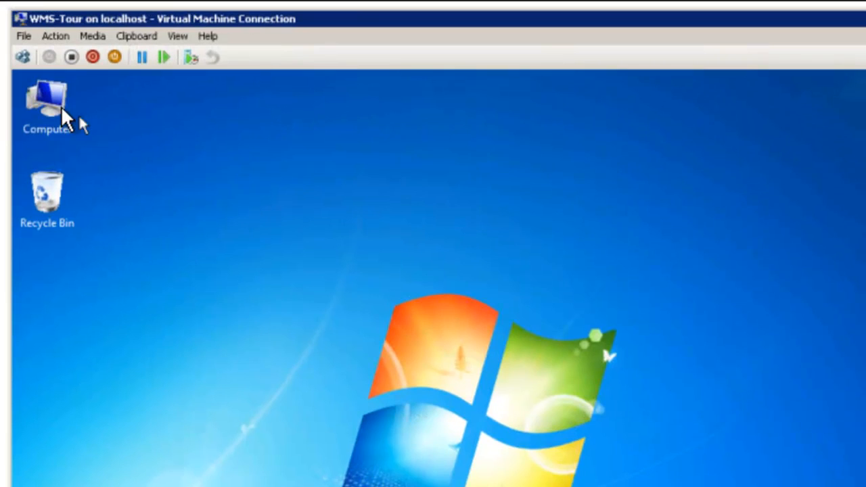
Open the Computer window showing drives C and Image Reload I, then bring up its context menu
{"action": "double_click", "coordinate": [46, 101]}
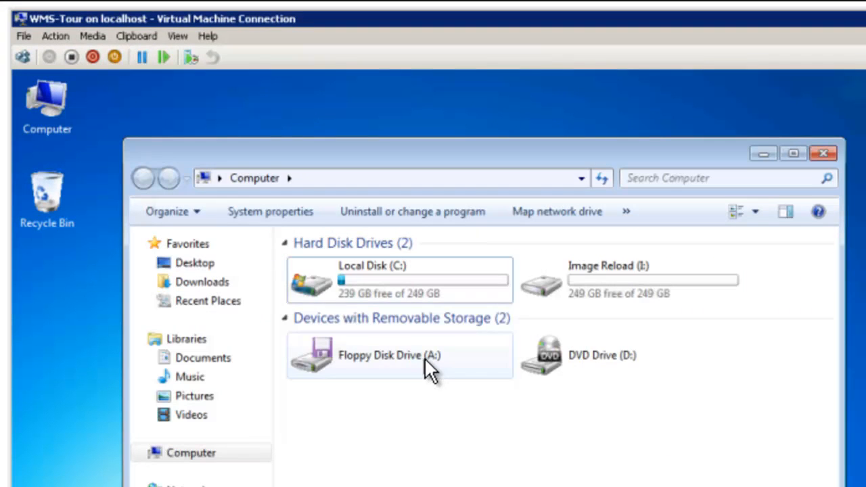
{"action": "mouse_move", "coordinate": [420, 314]}
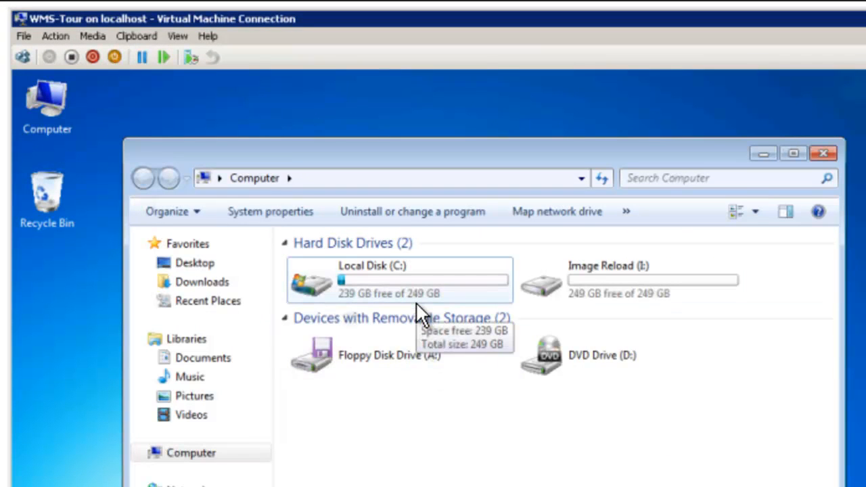
{"action": "mouse_move", "coordinate": [508, 317]}
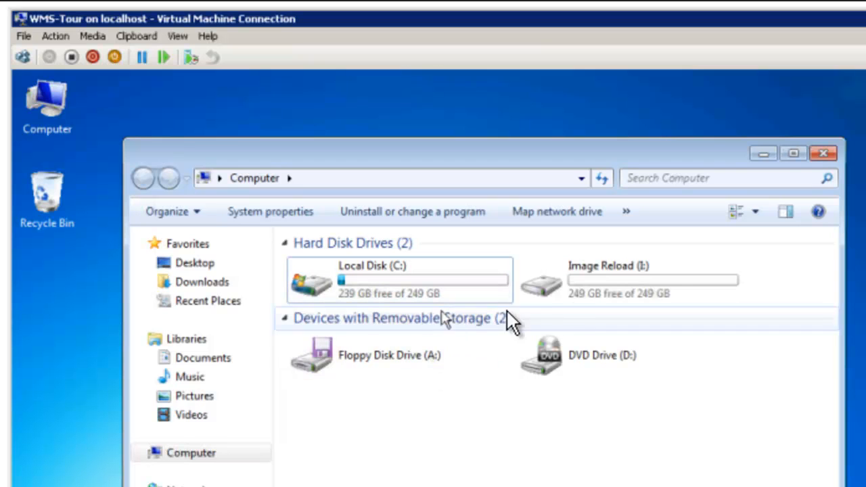
{"action": "mouse_move", "coordinate": [652, 286]}
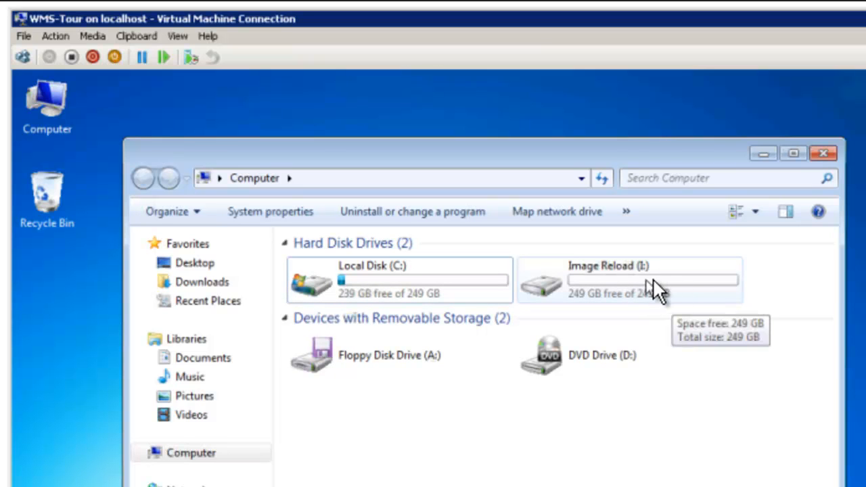
{"action": "mouse_move", "coordinate": [656, 295]}
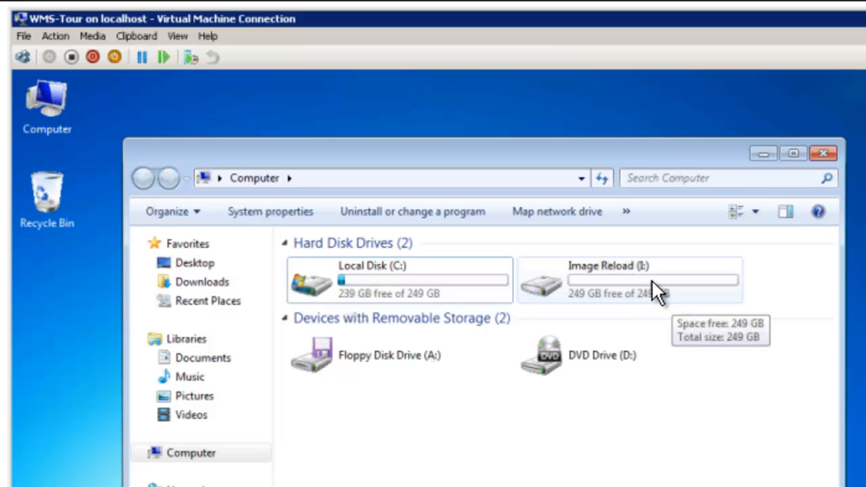
{"action": "right_click", "coordinate": [47, 97]}
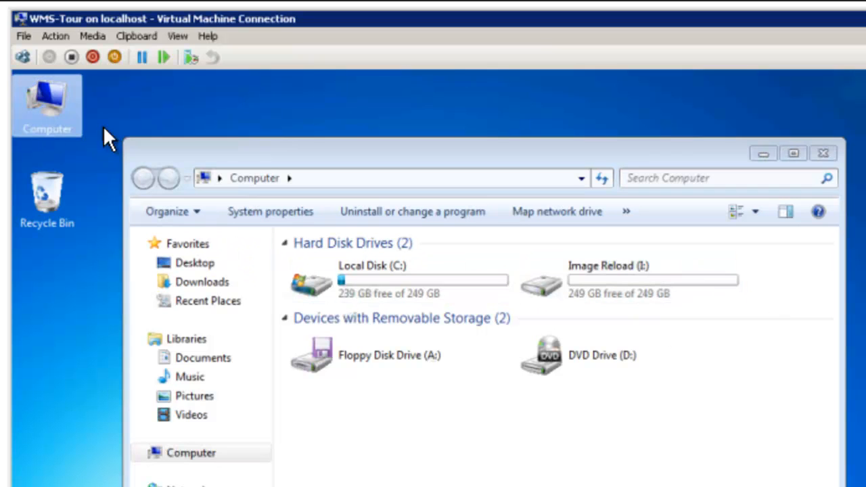
Launch Server Manager via Manage to reach Storage > Disk Management
{"action": "left_click", "coordinate": [187, 338]}
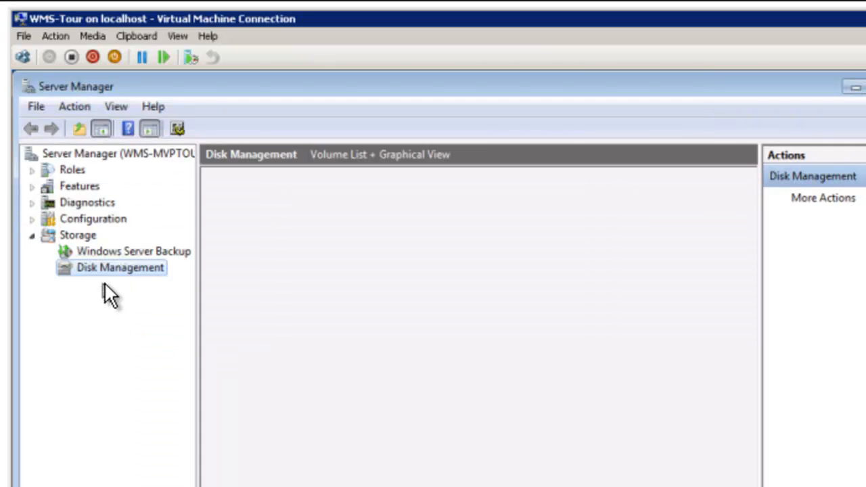
{"action": "mouse_move", "coordinate": [349, 300]}
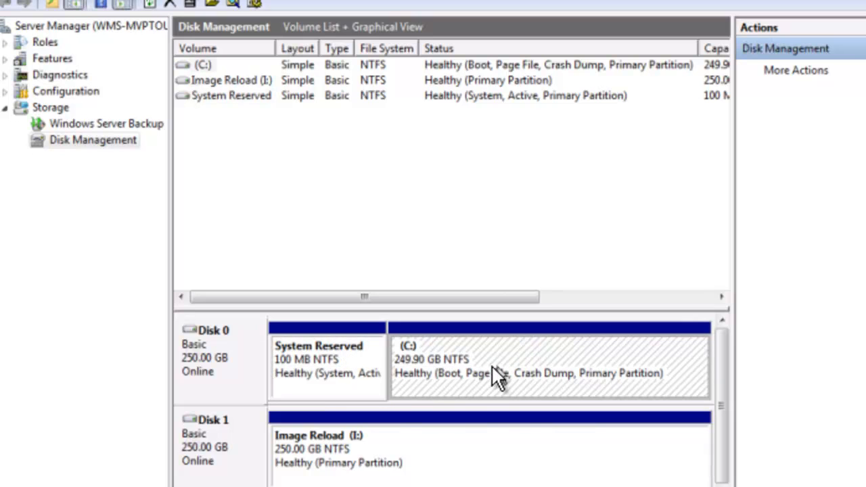
{"action": "mouse_move", "coordinate": [452, 379]}
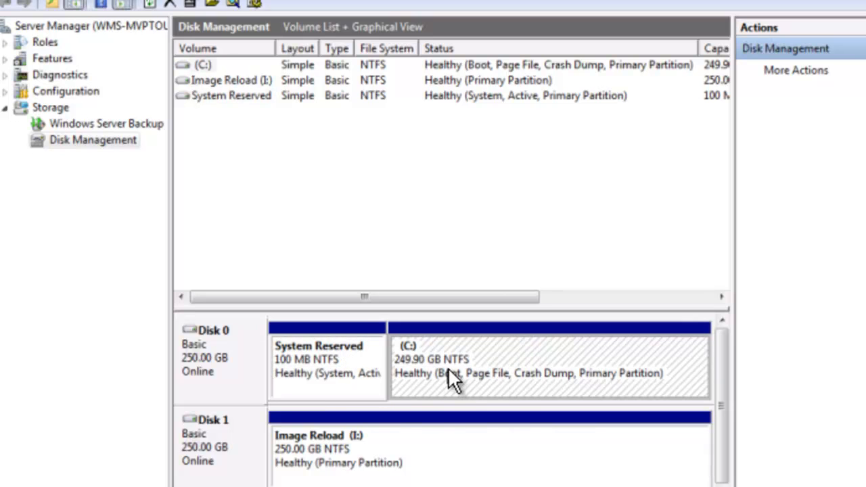
{"action": "mouse_move", "coordinate": [422, 365]}
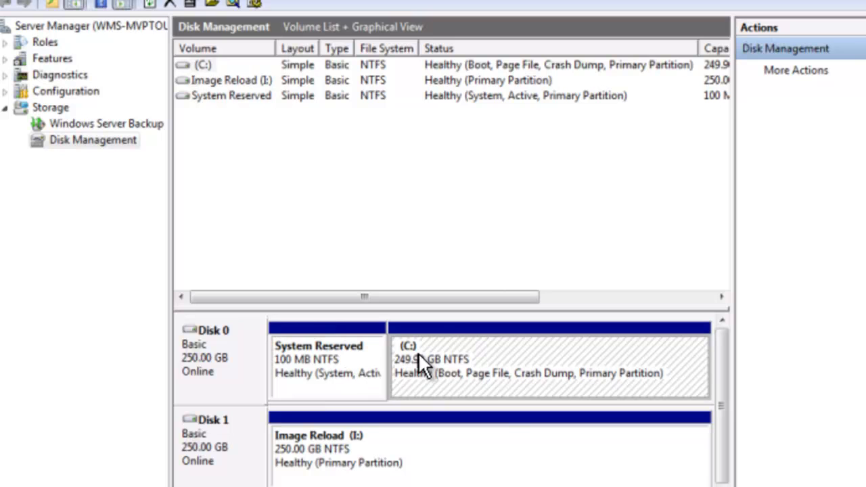
{"action": "mouse_move", "coordinate": [466, 338]}
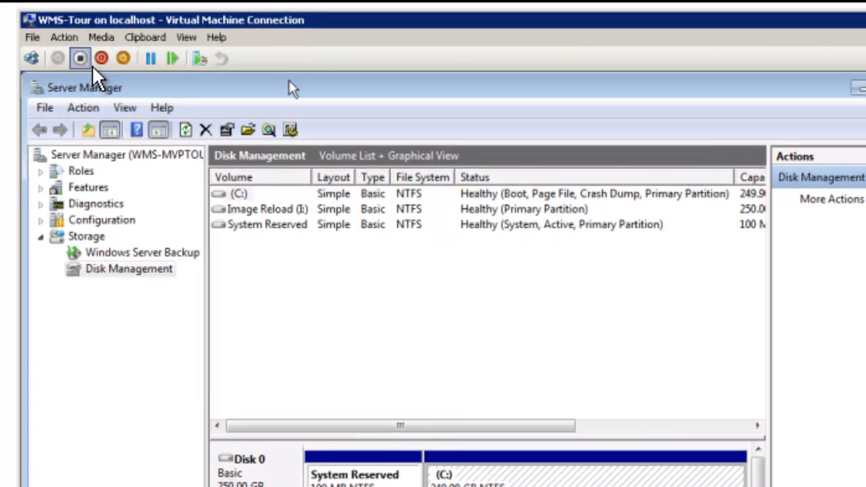
Mount the ShadowProtect ISO from D:\ISOs\StorageCraft in the VM's DVD drive
{"action": "left_click", "coordinate": [146, 38]}
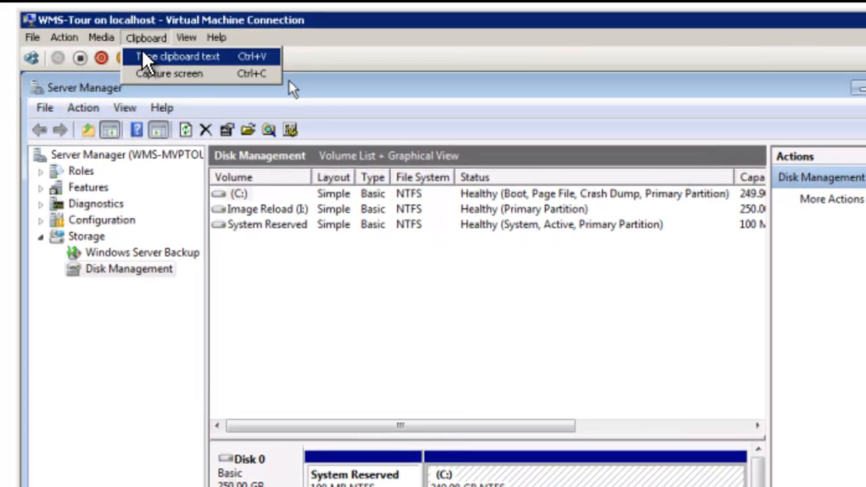
{"action": "left_click", "coordinate": [101, 38]}
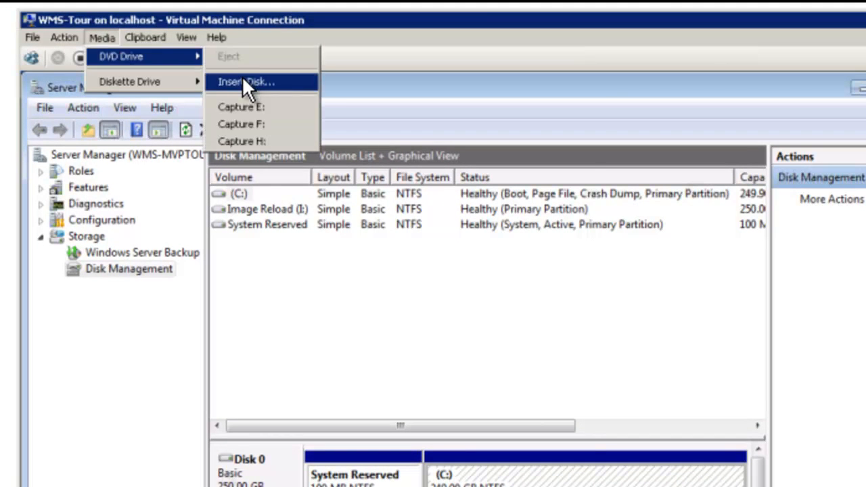
{"action": "left_click", "coordinate": [246, 82]}
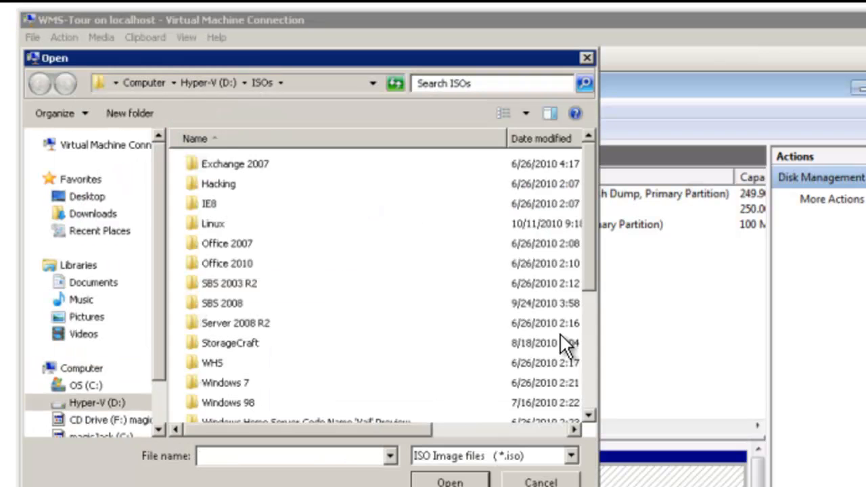
{"action": "scroll", "scroll_direction": "down", "scroll_amount": 3}
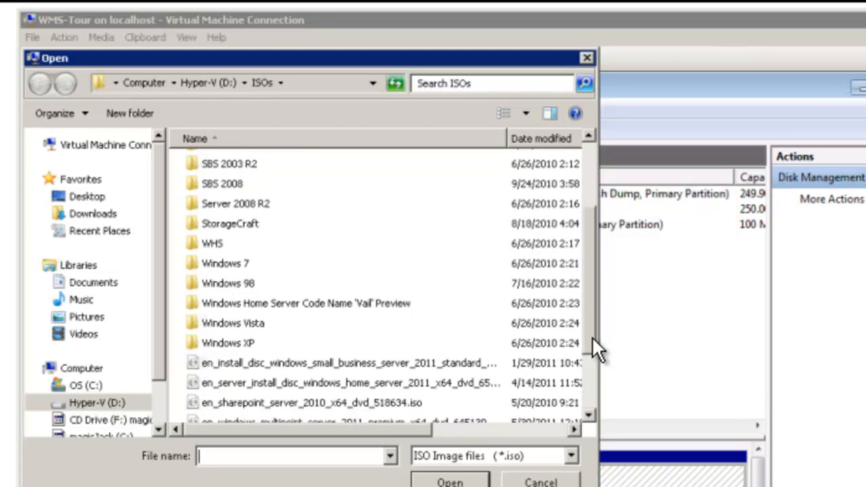
{"action": "double_click", "coordinate": [229, 223]}
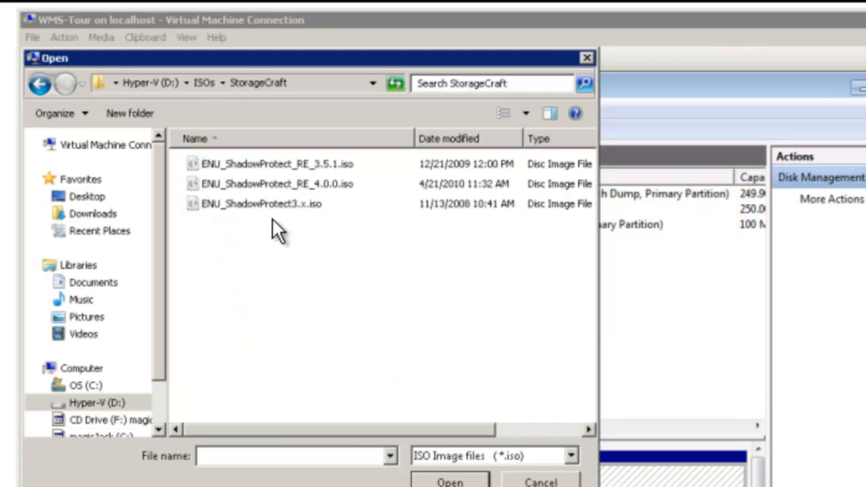
{"action": "left_click", "coordinate": [276, 162]}
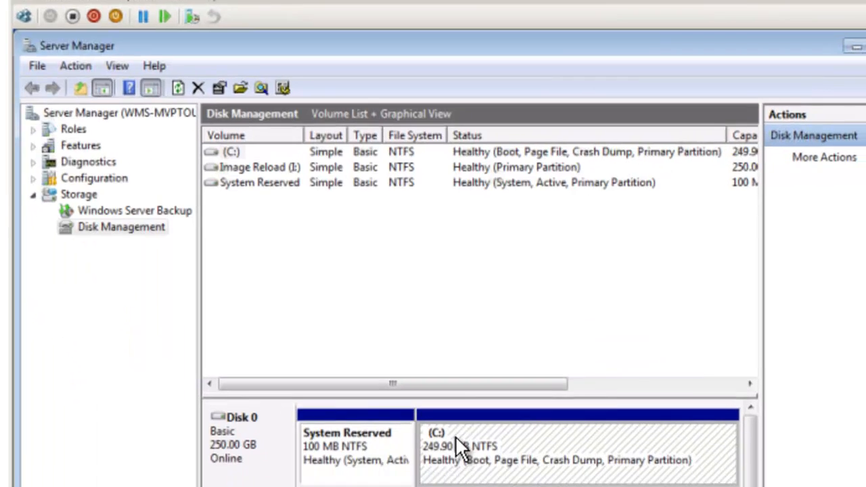
Scroll the Computer window to reveal the DVD drive D labelled SHADOWPROTECT
{"action": "scroll", "scroll_direction": "down", "scroll_amount": 3}
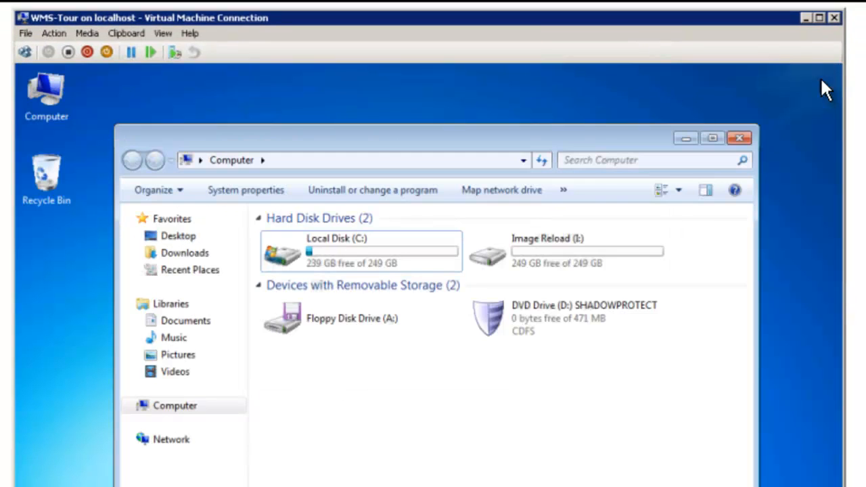
{"action": "mouse_move", "coordinate": [349, 243]}
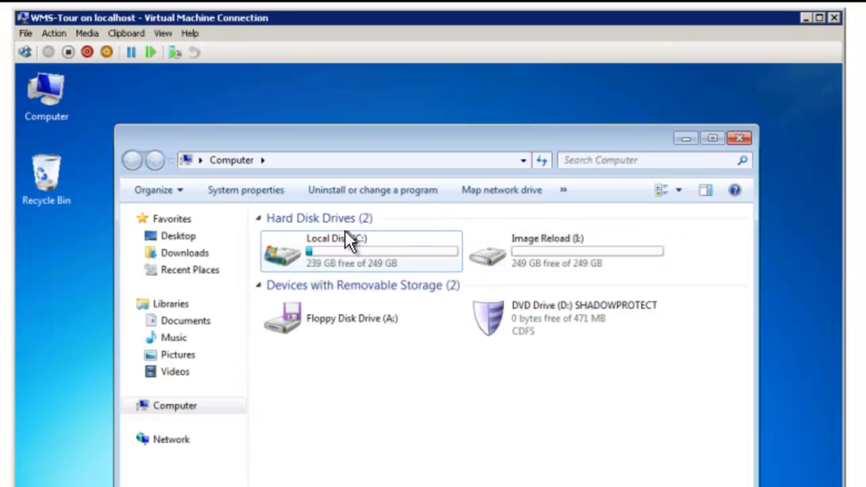
{"action": "mouse_move", "coordinate": [322, 252]}
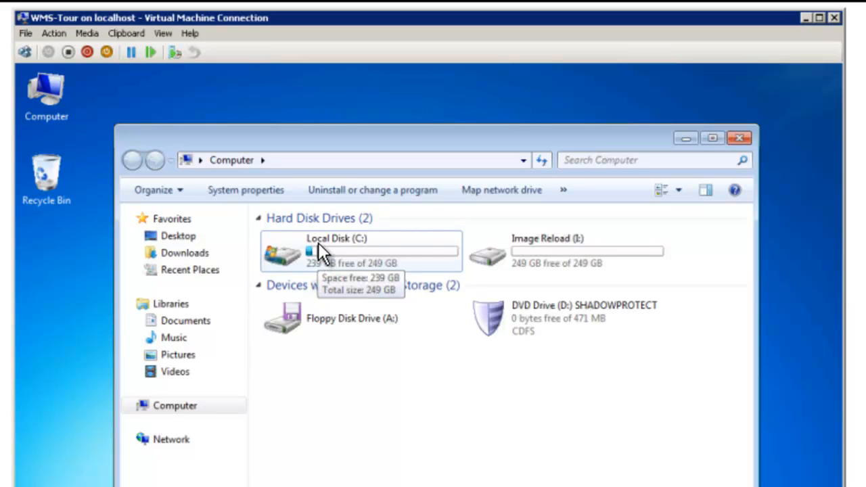
{"action": "mouse_move", "coordinate": [743, 165]}
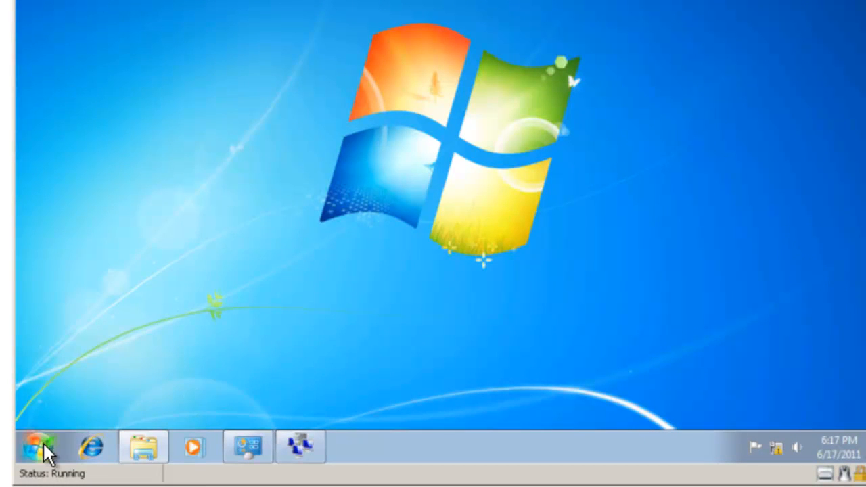
Restart the VM's Windows from the Start menu, confirming despite other logged-on users
{"action": "left_click", "coordinate": [38, 447]}
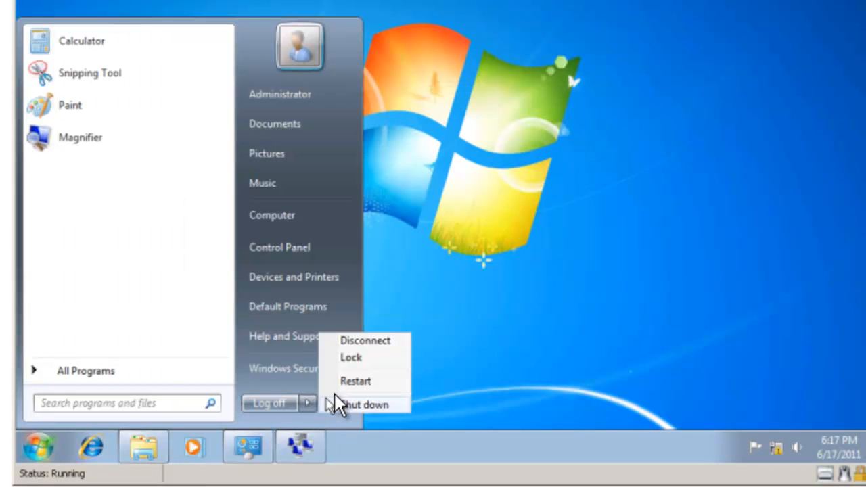
{"action": "left_click", "coordinate": [354, 381]}
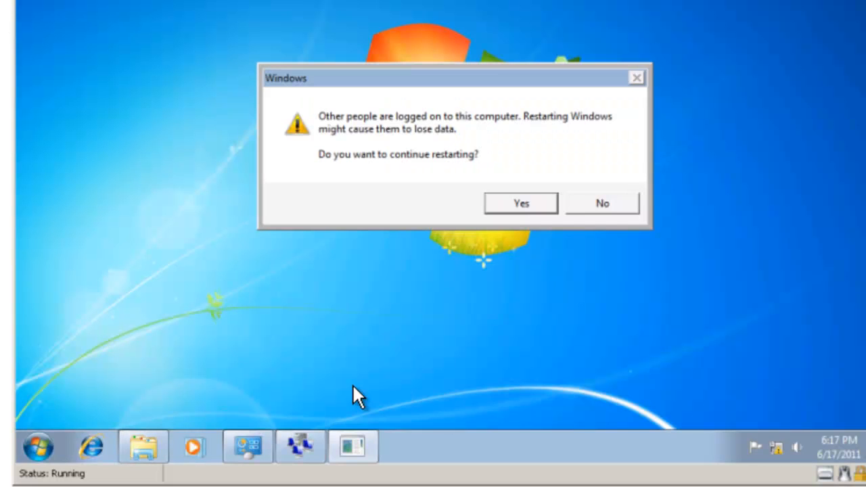
{"action": "left_click", "coordinate": [519, 203]}
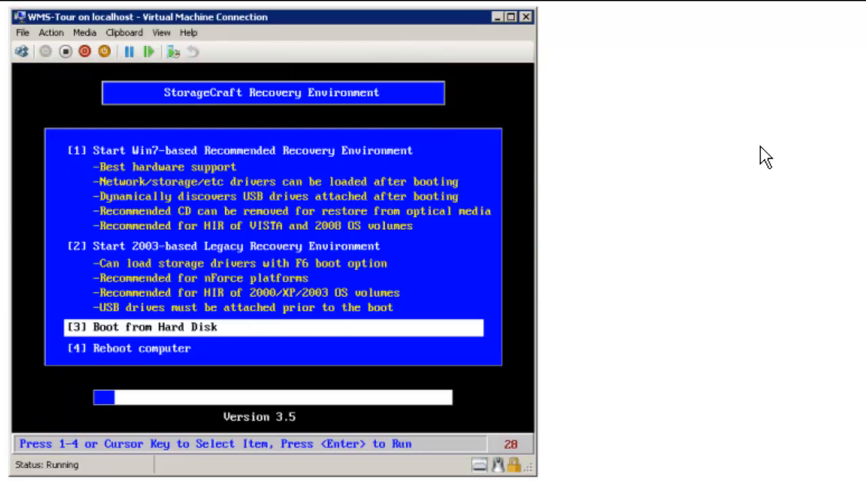
Select option [2] Start 2003-based Legacy Recovery Environment in the boot menu and launch it
{"action": "key", "text": "up"}
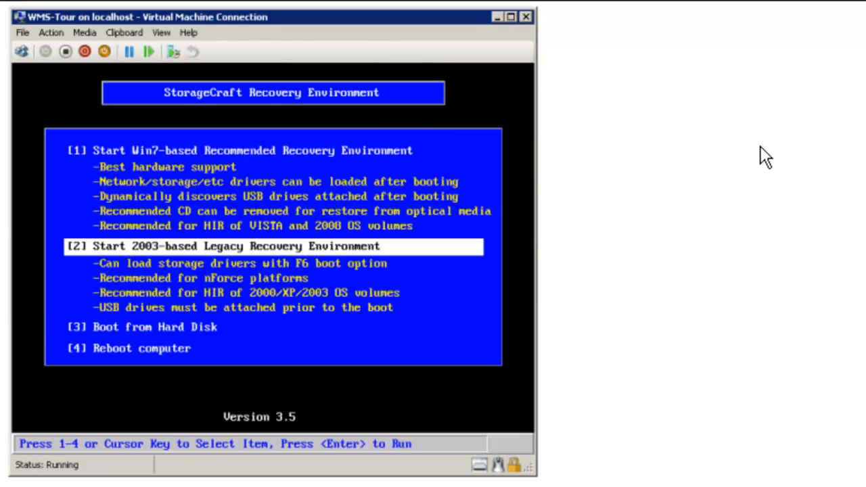
{"action": "key", "text": "Up"}
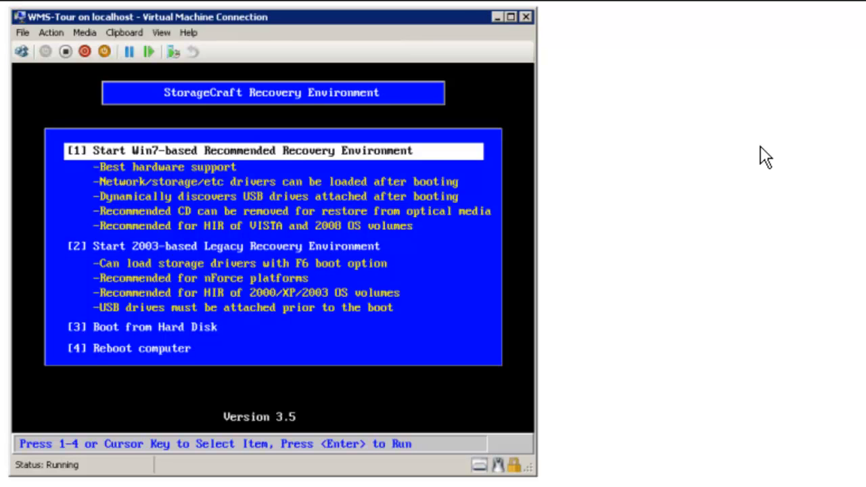
{"action": "key", "text": "Down"}
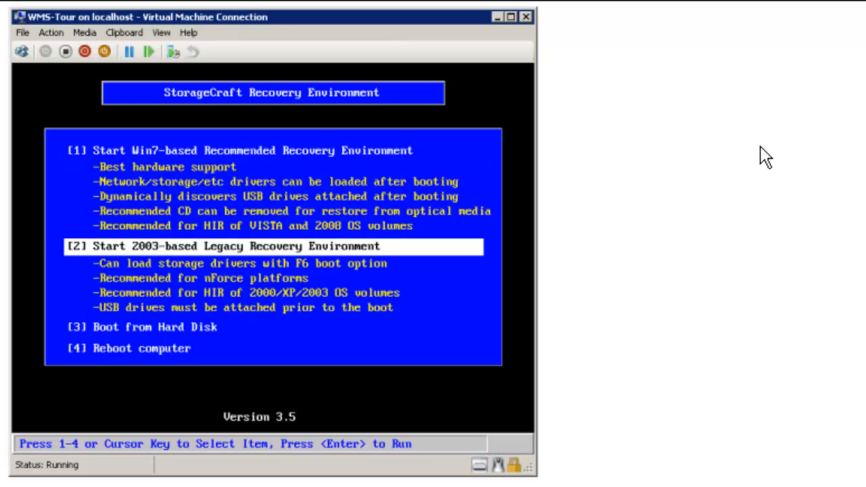
{"action": "key", "text": "Up"}
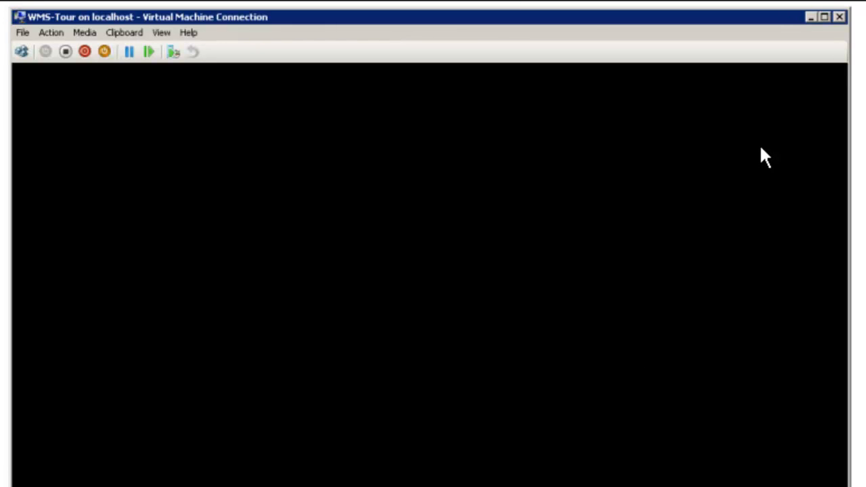
Cancel the Network Support dialog so the recovery console loads without networking
{"action": "left_click", "coordinate": [825, 16]}
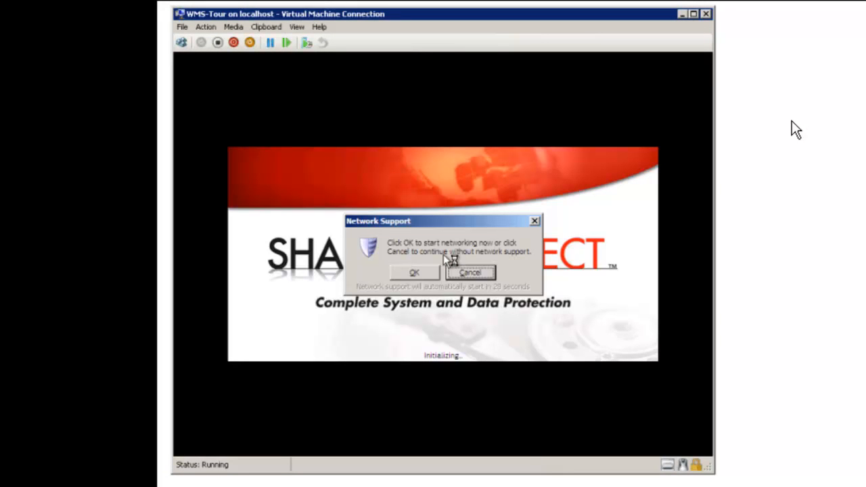
{"action": "left_click", "coordinate": [469, 272]}
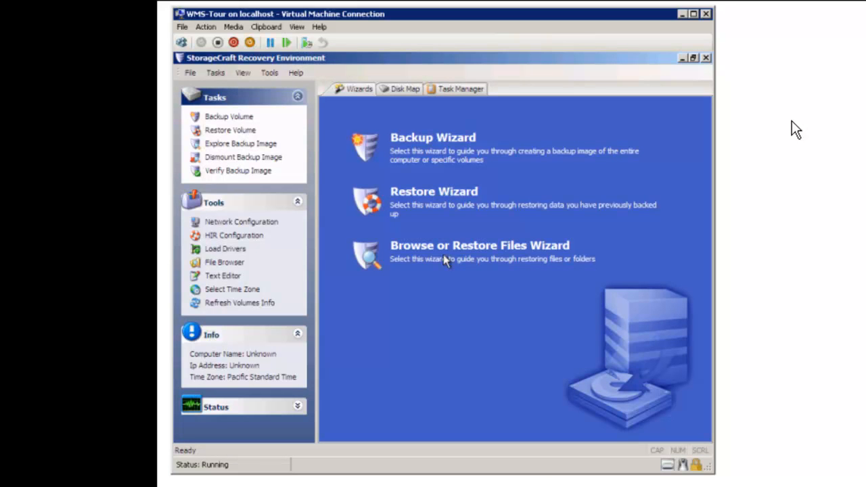
{"action": "mouse_move", "coordinate": [459, 144]}
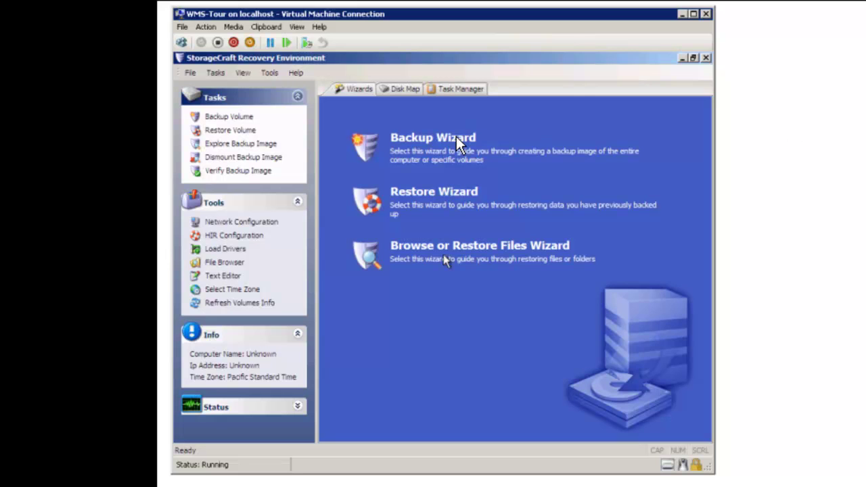
{"action": "mouse_move", "coordinate": [476, 92]}
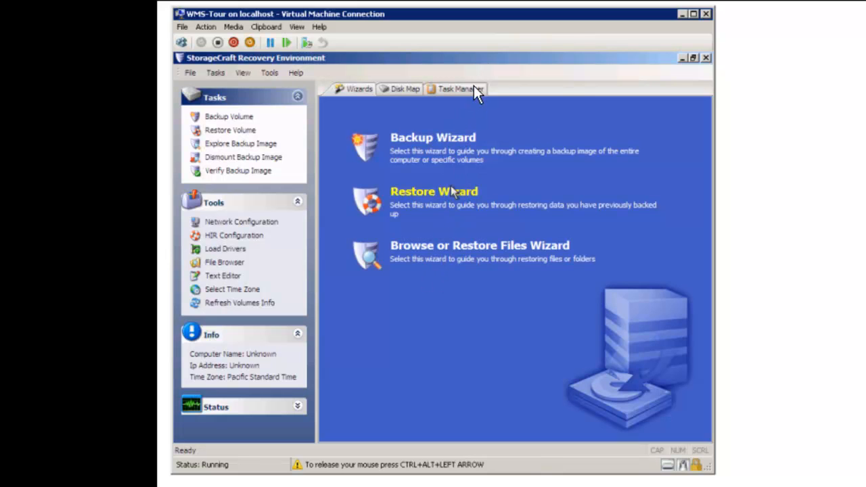
{"action": "mouse_move", "coordinate": [480, 49]}
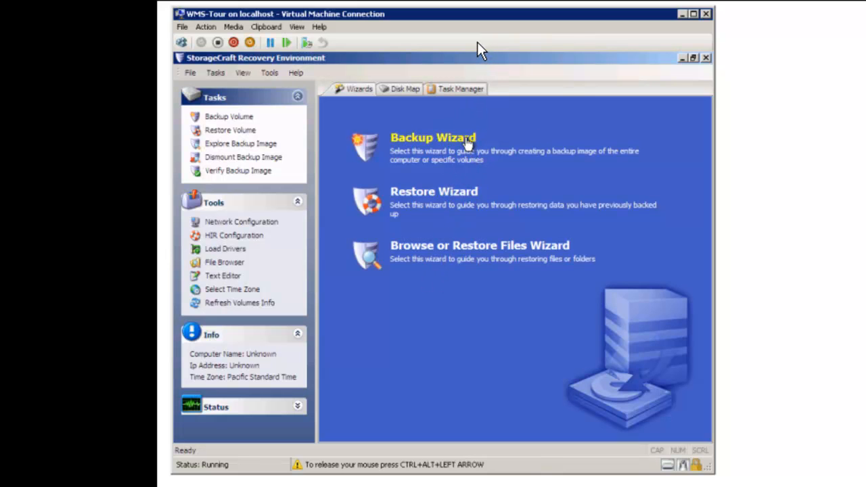
Start the Backup Wizard from the Wizards tab of the recovery console
{"action": "left_click", "coordinate": [433, 138]}
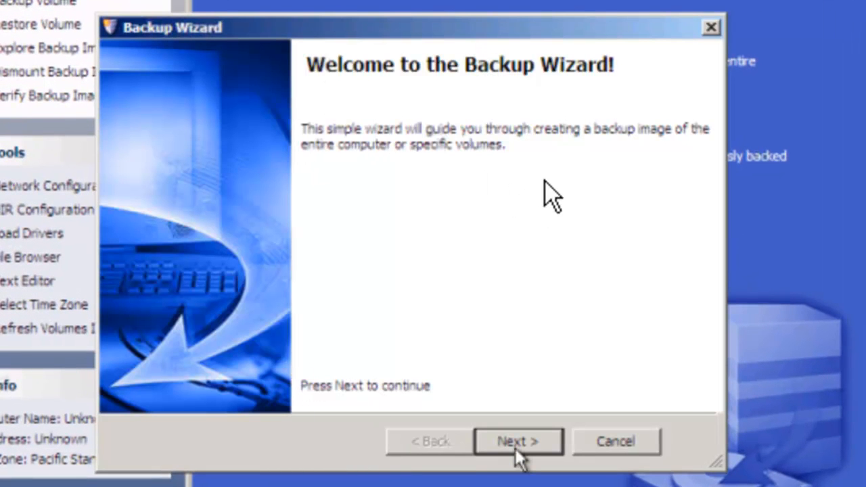
Advance the wizard with volumes C:\ and E:\ chosen for a full backup to the destination page
{"action": "left_click", "coordinate": [516, 441]}
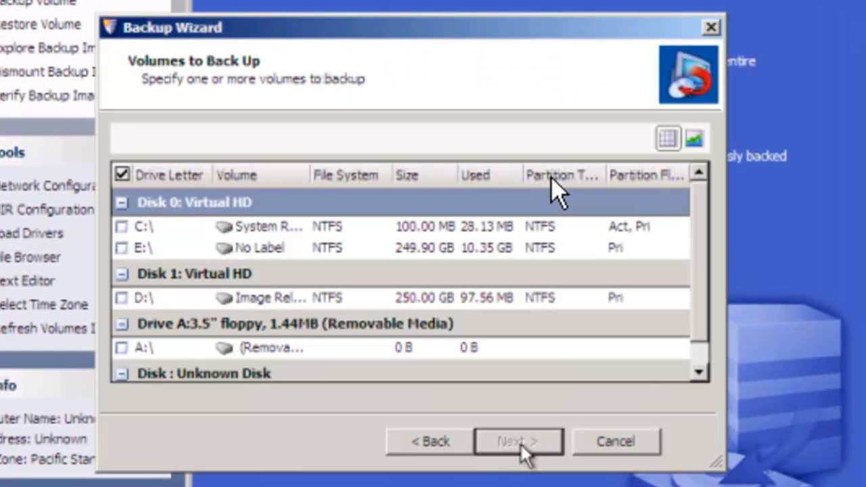
{"action": "mouse_move", "coordinate": [233, 24]}
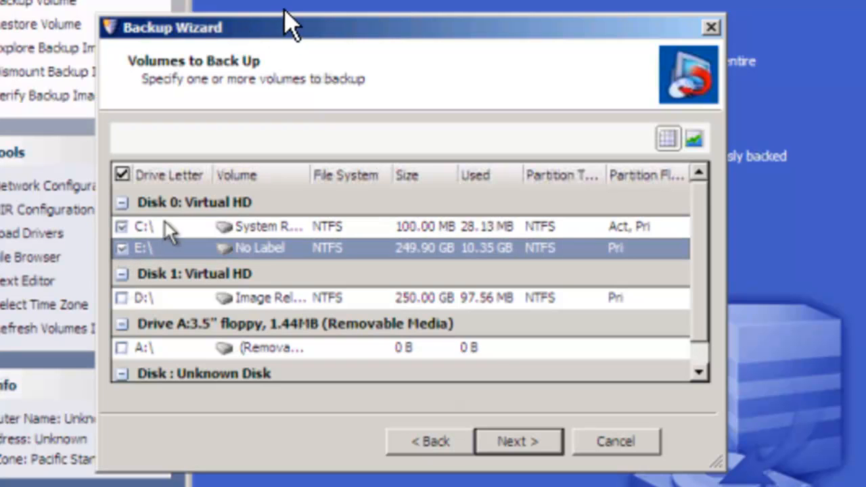
{"action": "mouse_move", "coordinate": [187, 233]}
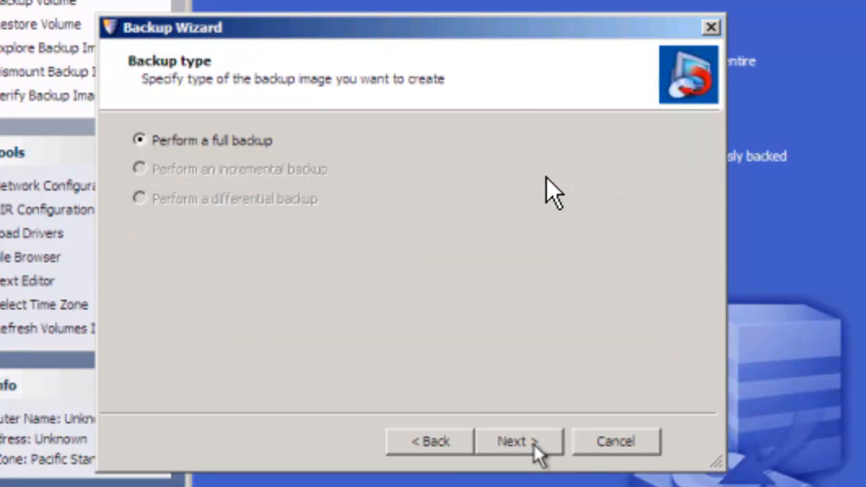
{"action": "mouse_move", "coordinate": [579, 203]}
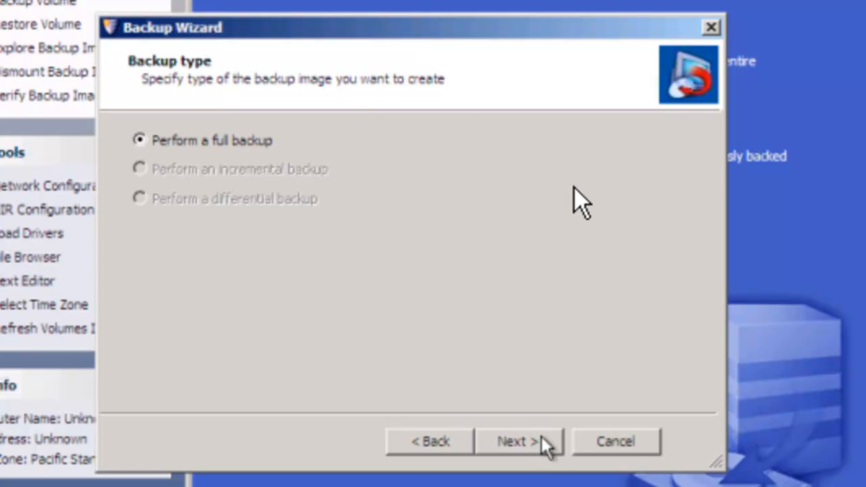
{"action": "left_click", "coordinate": [517, 441]}
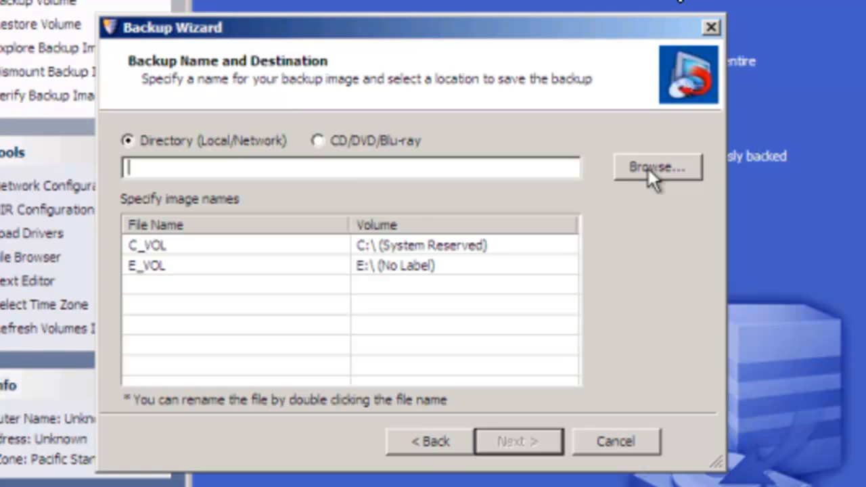
Set the backup destination to D:\ (Image Reload), yielding image names C_VOL and E_VOL
{"action": "left_click", "coordinate": [655, 168]}
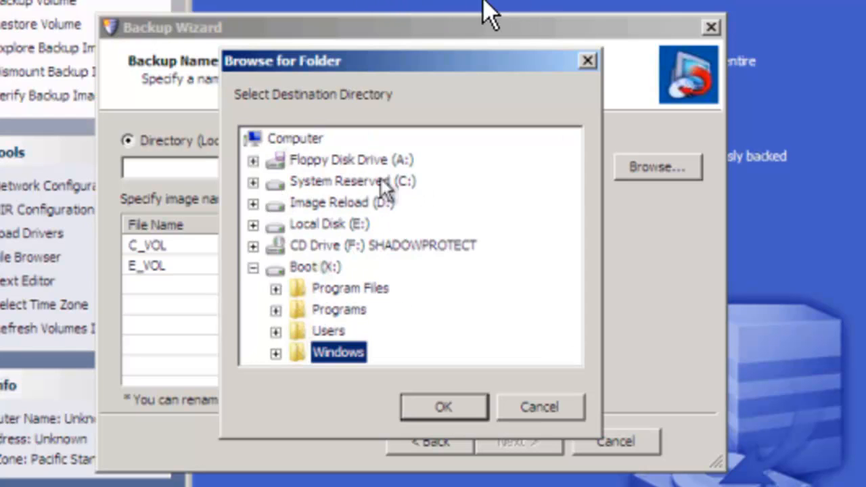
{"action": "left_click", "coordinate": [341, 203]}
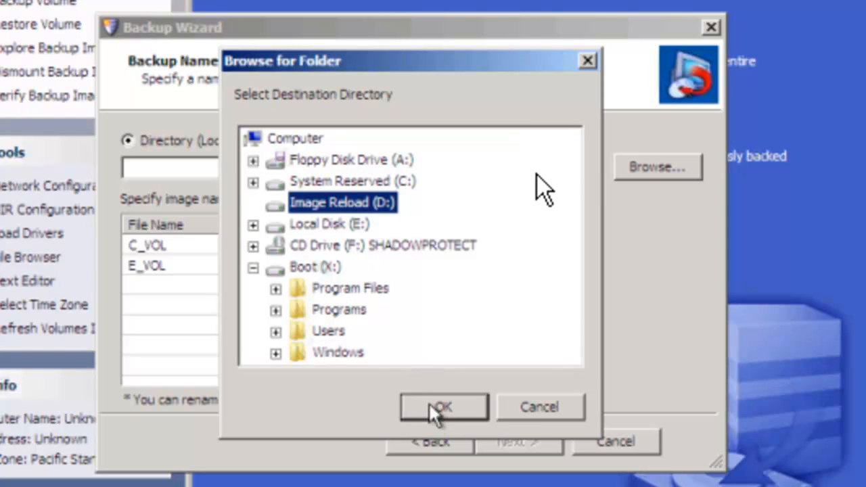
{"action": "left_click", "coordinate": [443, 406]}
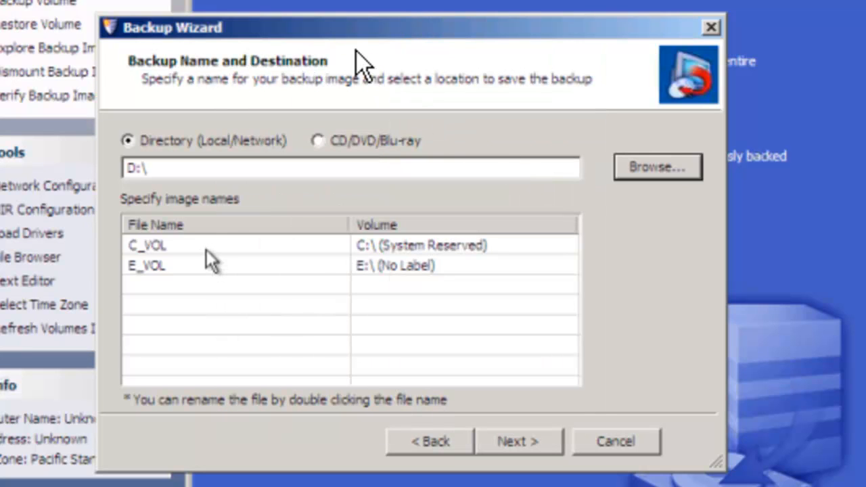
{"action": "mouse_move", "coordinate": [210, 254]}
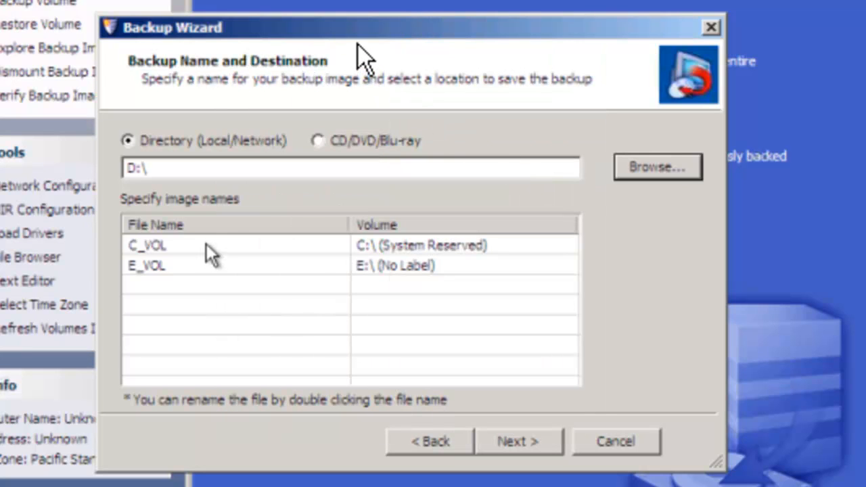
Rename the two image files to WMS2011_reserved_VOL and WMS2011_C_VOL
{"action": "double_click", "coordinate": [146, 244]}
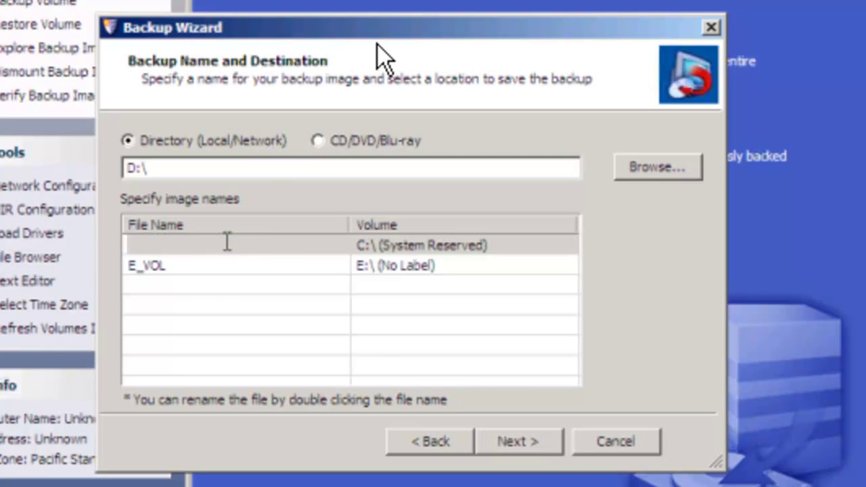
{"action": "double_click", "coordinate": [230, 245]}
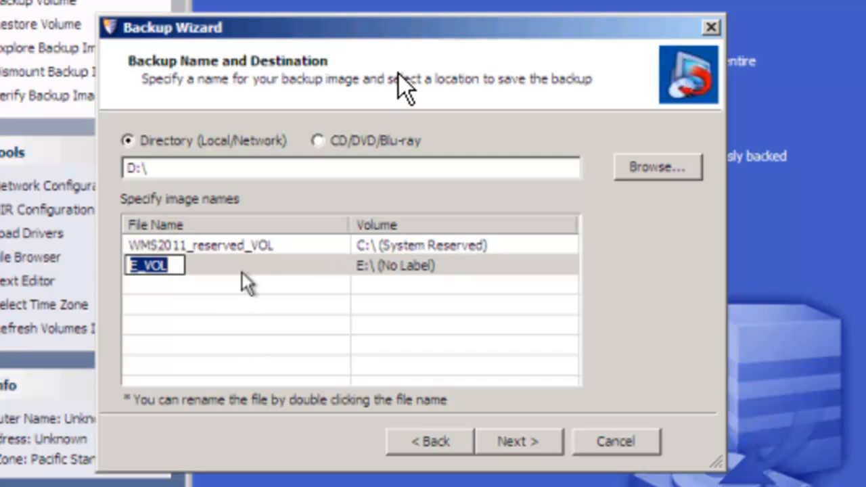
{"action": "type", "text": "2011"}
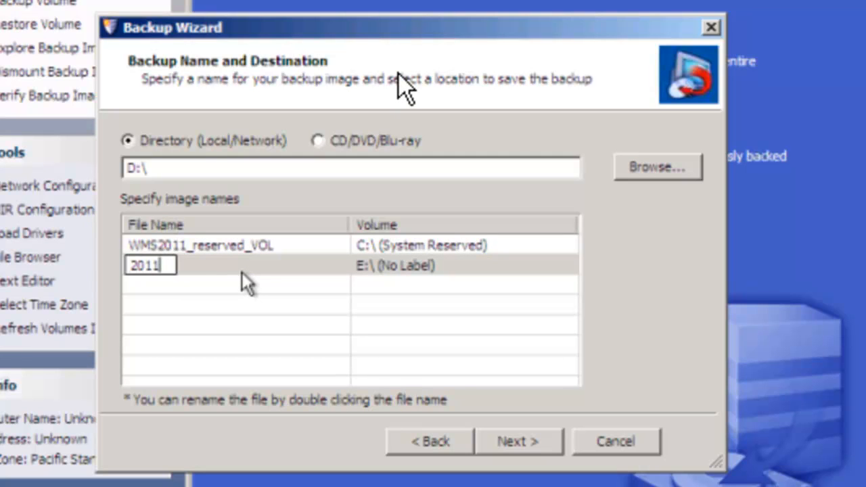
{"action": "type", "text": "WMS"}
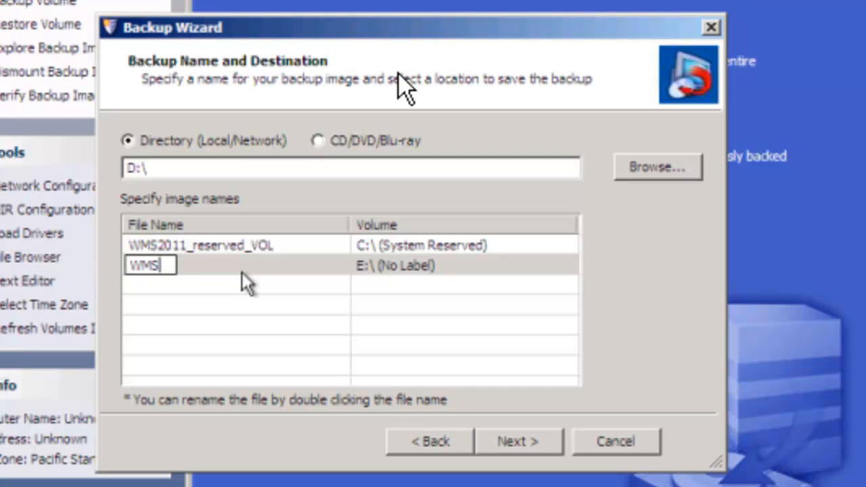
{"action": "type", "text": "2011_"}
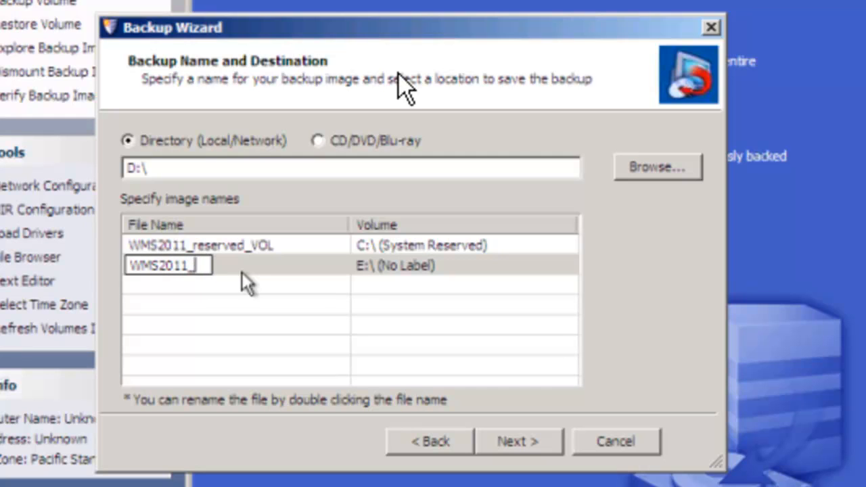
{"action": "type", "text": "C"}
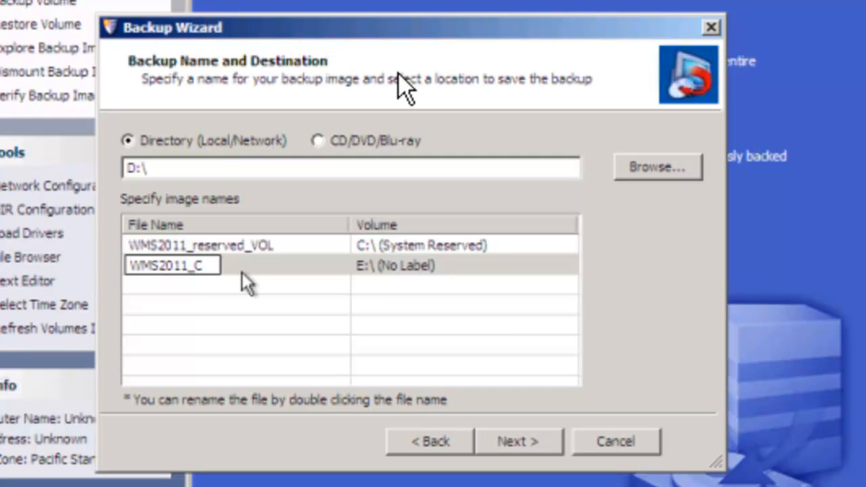
{"action": "type", "text": "_VOL"}
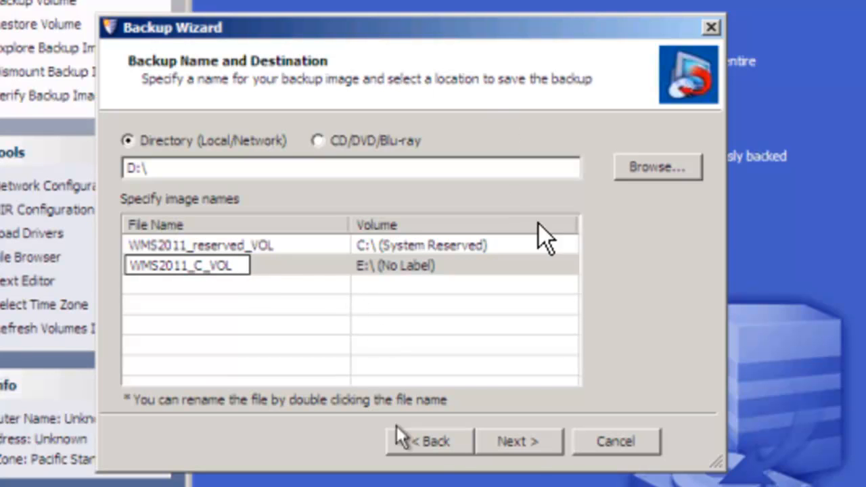
Advance the Backup Wizard to its Options page
{"action": "left_click", "coordinate": [516, 441]}
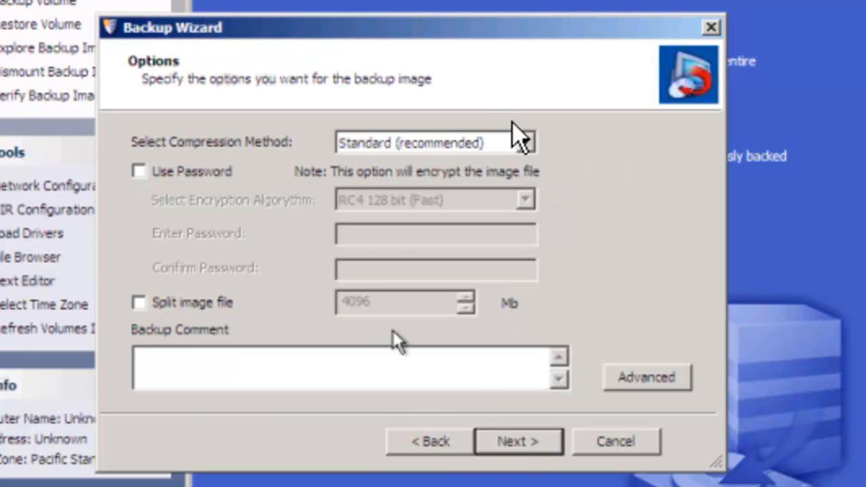
{"action": "mouse_move", "coordinate": [544, 38]}
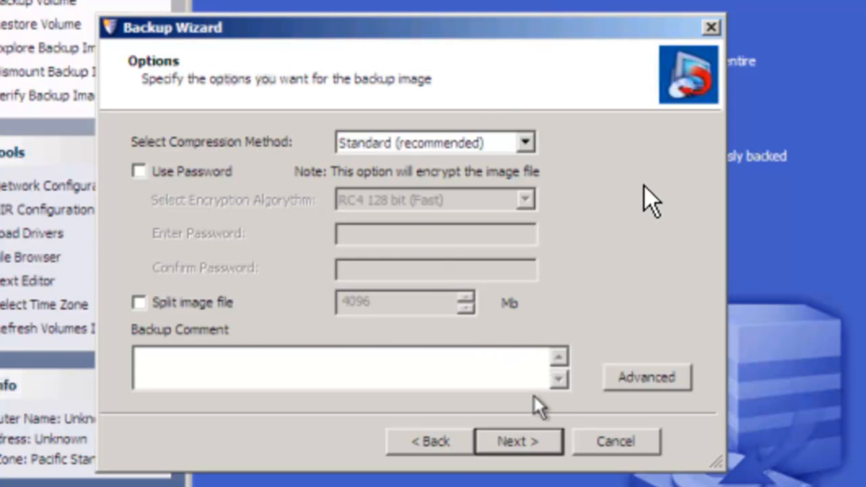
{"action": "mouse_move", "coordinate": [527, 435]}
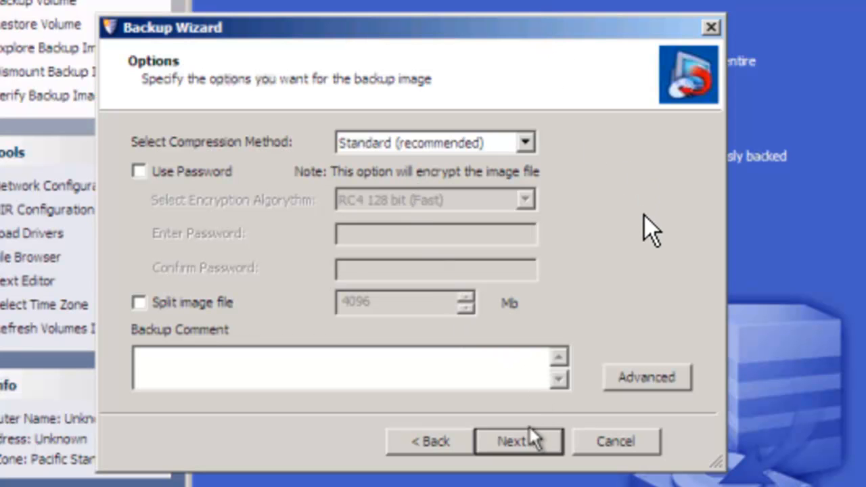
Start the backup with Standard (recommended) compression, no password and no splitting
{"action": "left_click", "coordinate": [517, 440]}
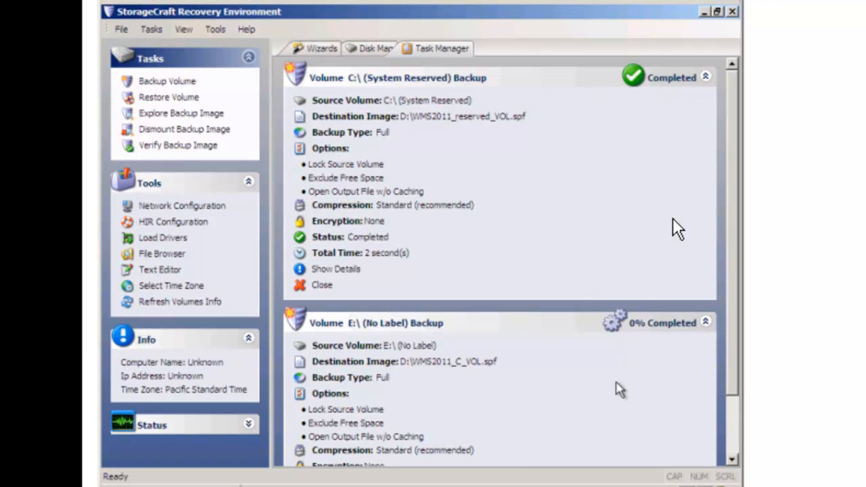
{"action": "mouse_move", "coordinate": [688, 204]}
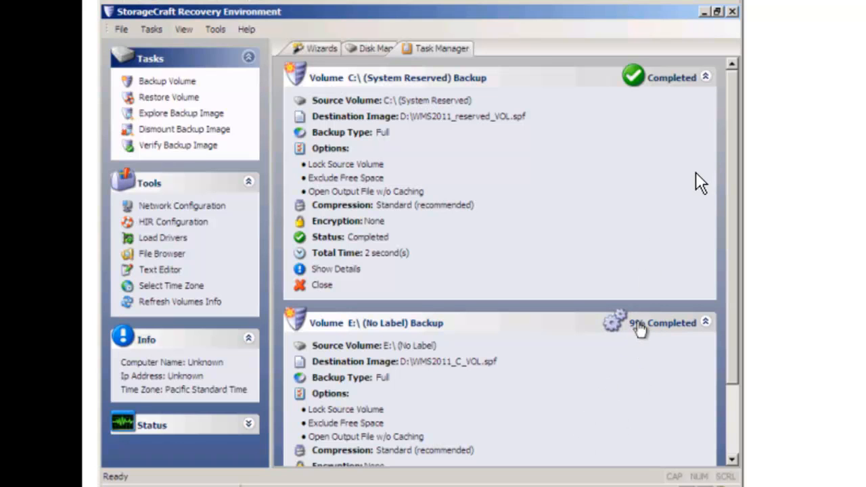
{"action": "mouse_move", "coordinate": [719, 189]}
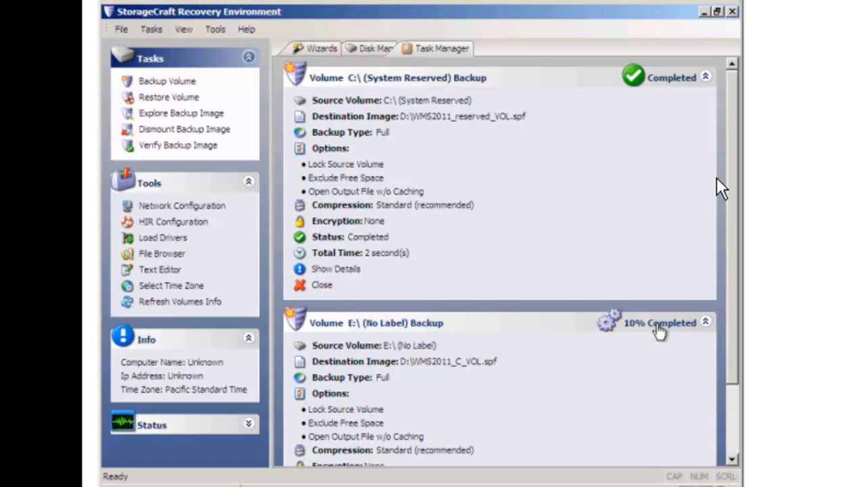
{"action": "mouse_move", "coordinate": [119, 47]}
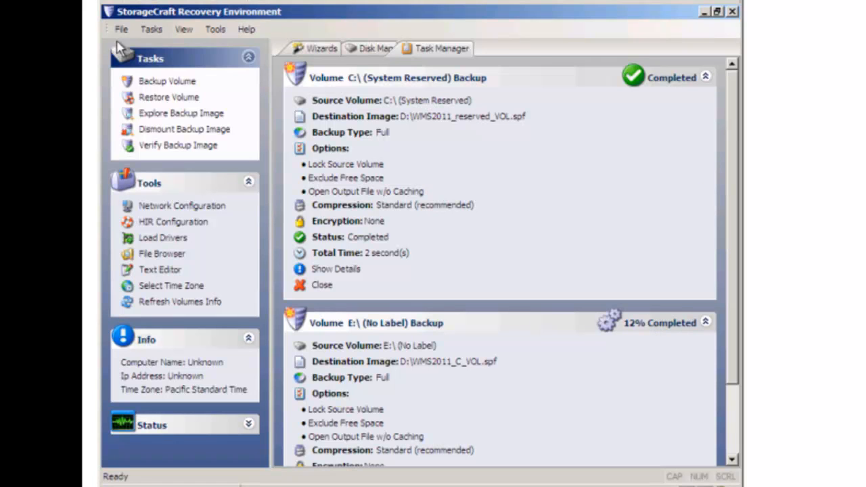
While the E: backup runs toward 19%, reach Exit from the File menu
{"action": "left_click", "coordinate": [122, 29]}
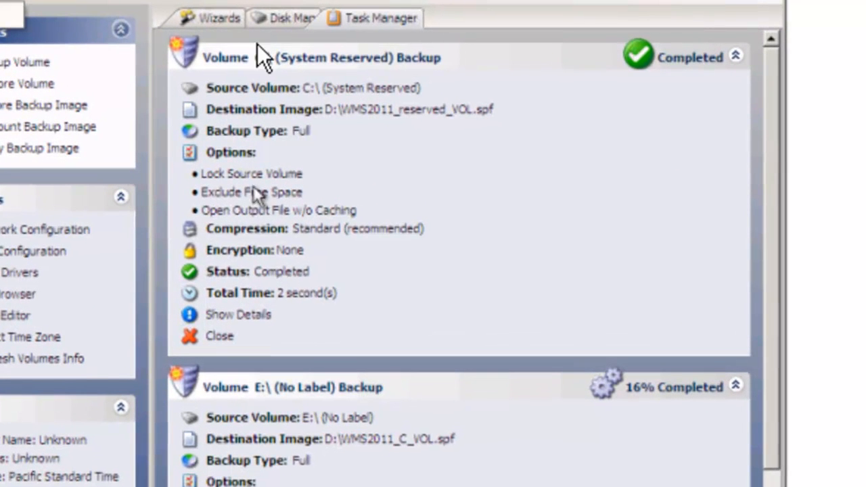
{"action": "mouse_move", "coordinate": [332, 264]}
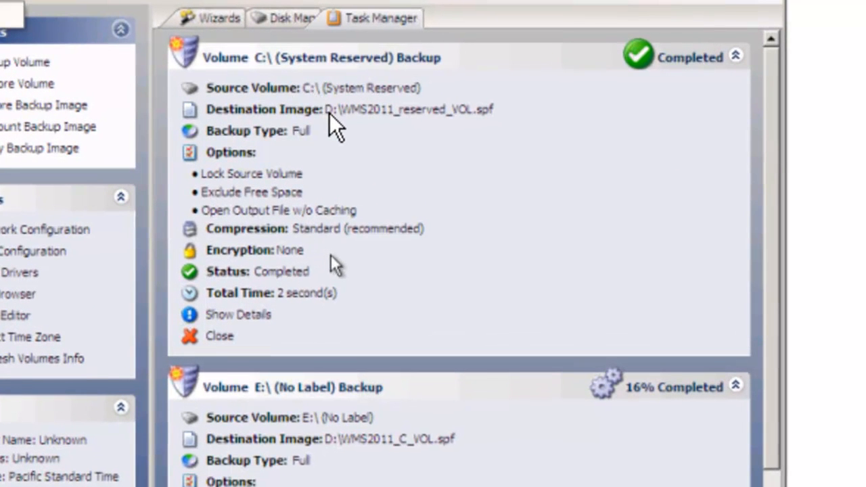
{"action": "mouse_move", "coordinate": [468, 138]}
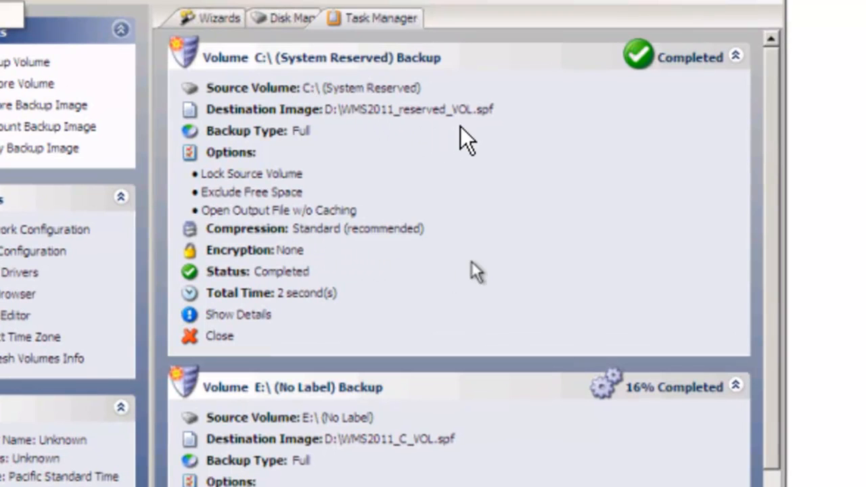
{"action": "mouse_move", "coordinate": [416, 322]}
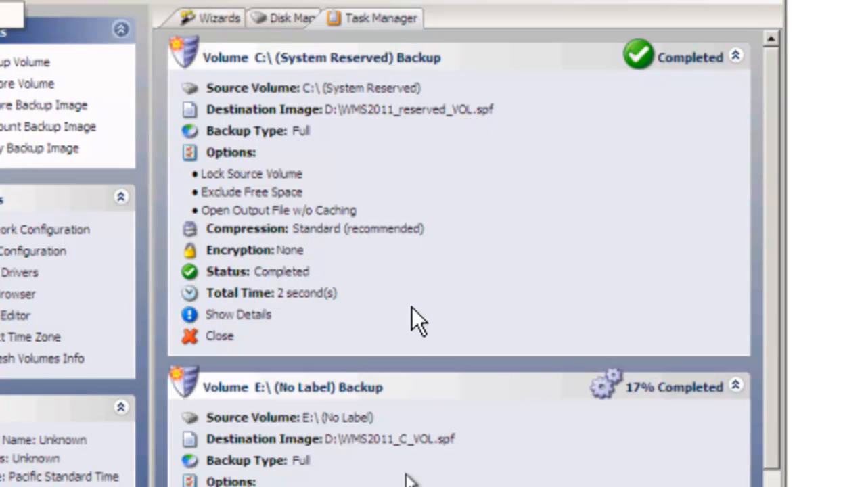
{"action": "mouse_move", "coordinate": [433, 473]}
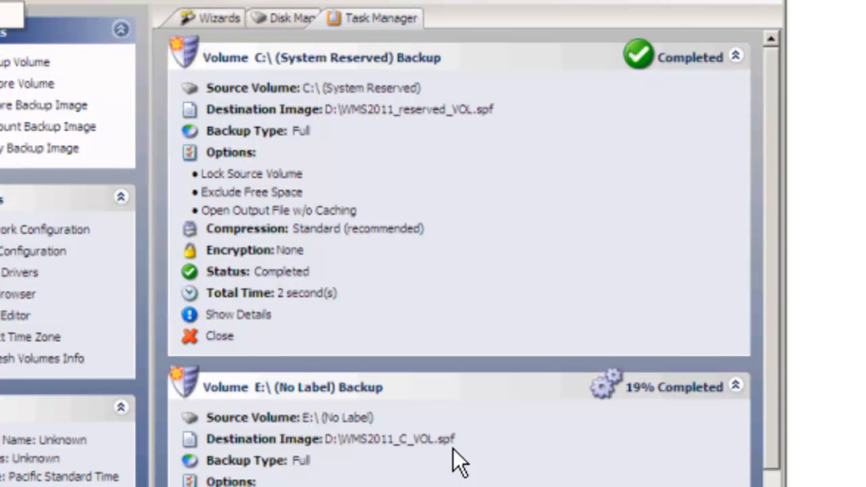
{"action": "left_click", "coordinate": [161, 73]}
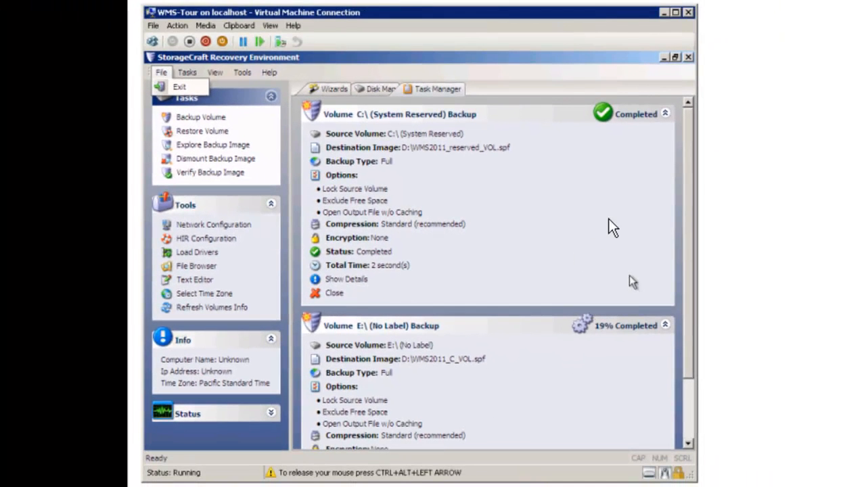